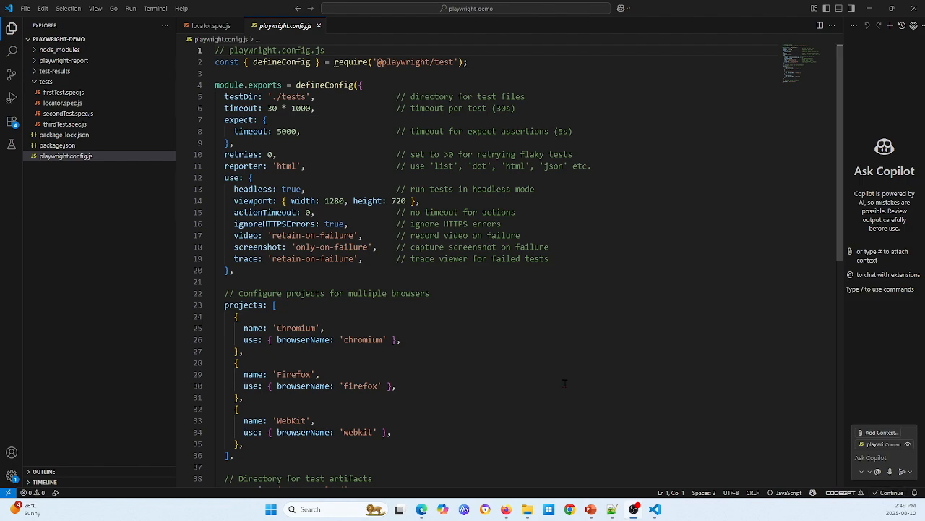
pyautogui.moveTo(518, 362)
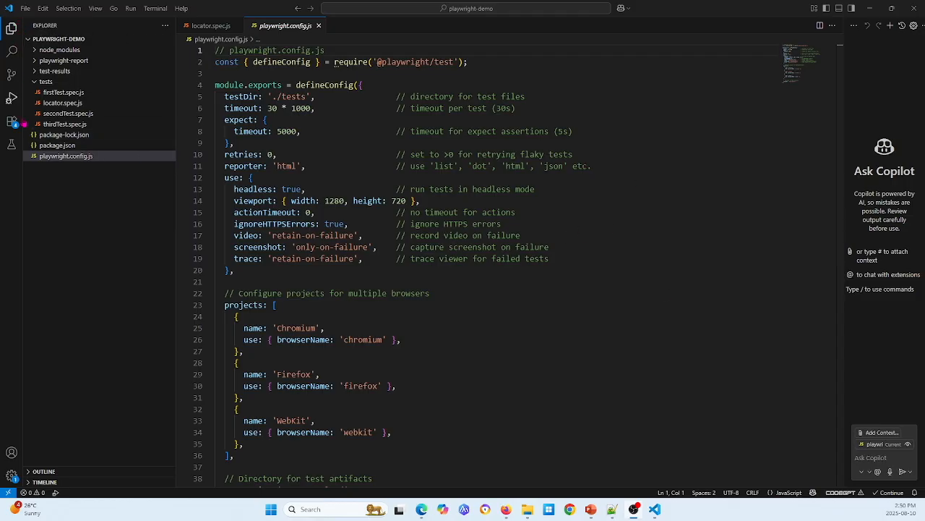
pyautogui.moveTo(9, 120)
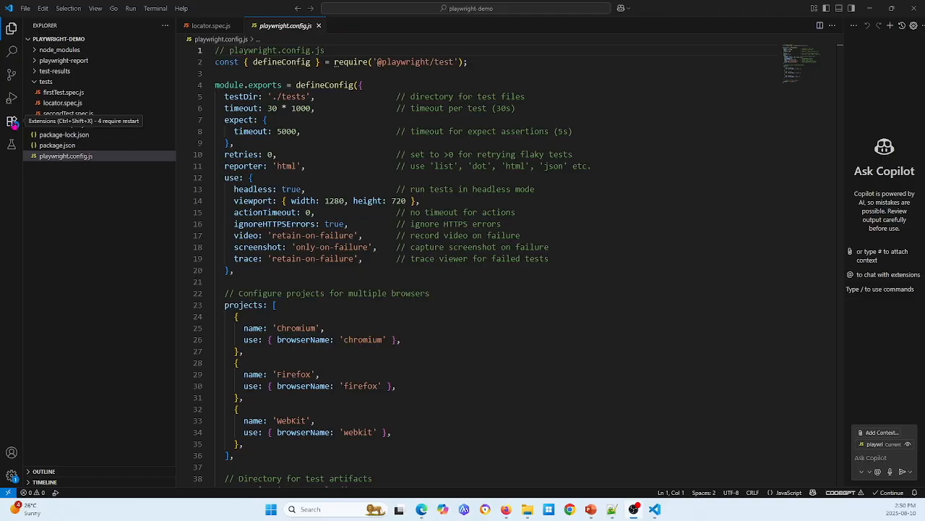
# Step: Search the extensions marketplace for 'playwright' to find Playwright Test for VSCode, then hide the panel
pyautogui.click(8, 121)
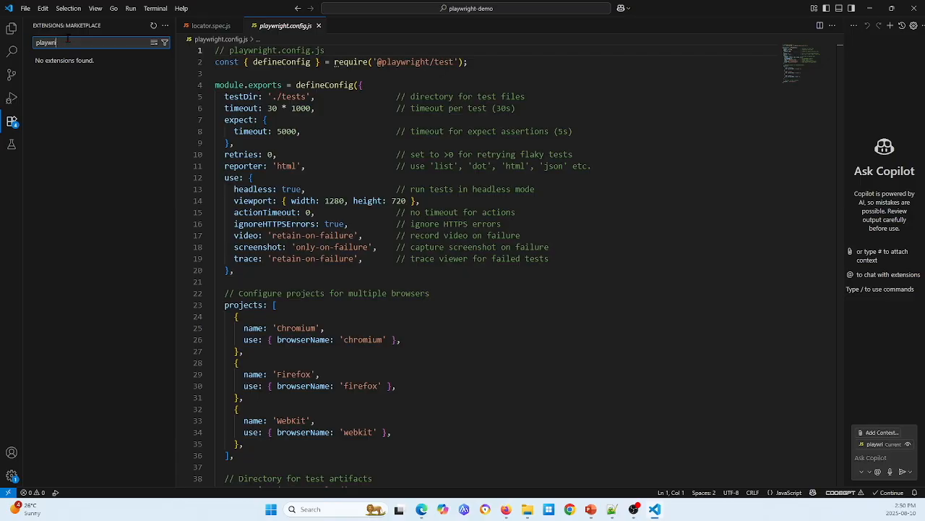
pyautogui.write('playwright')
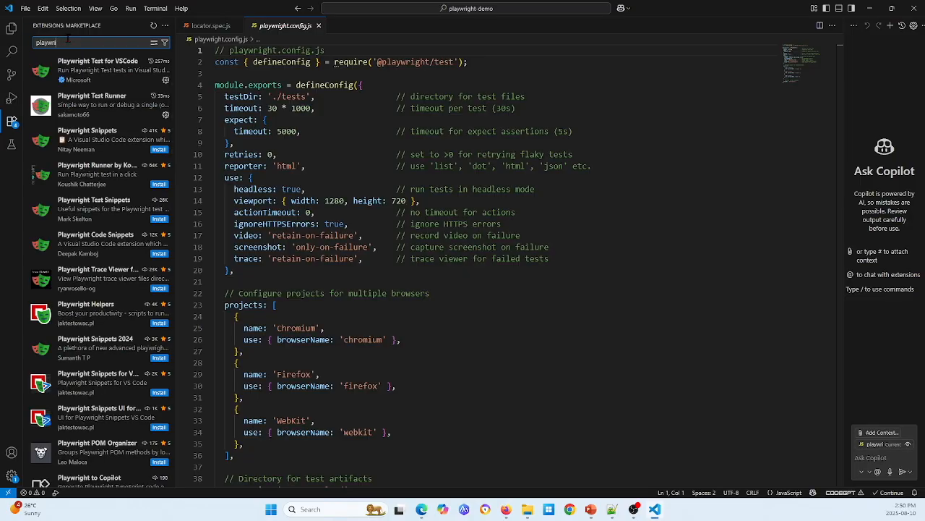
pyautogui.moveTo(98, 65)
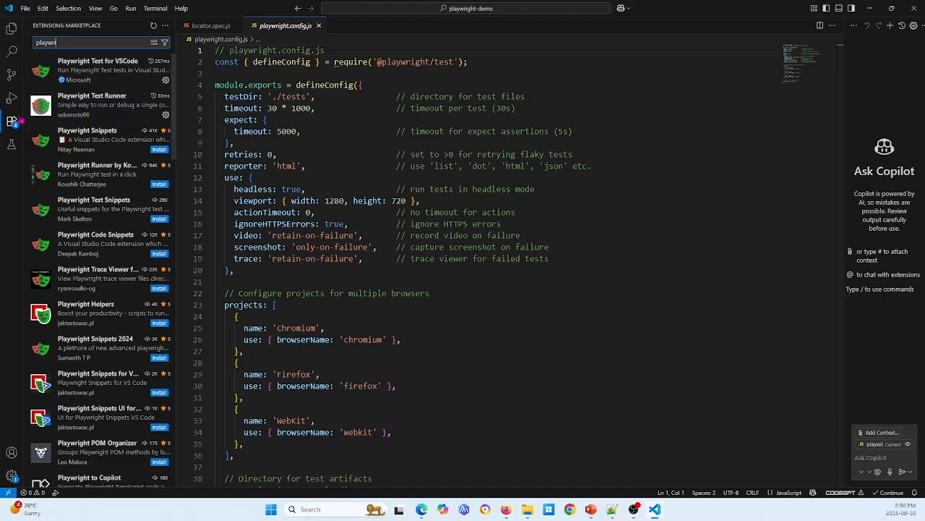
pyautogui.click(12, 112)
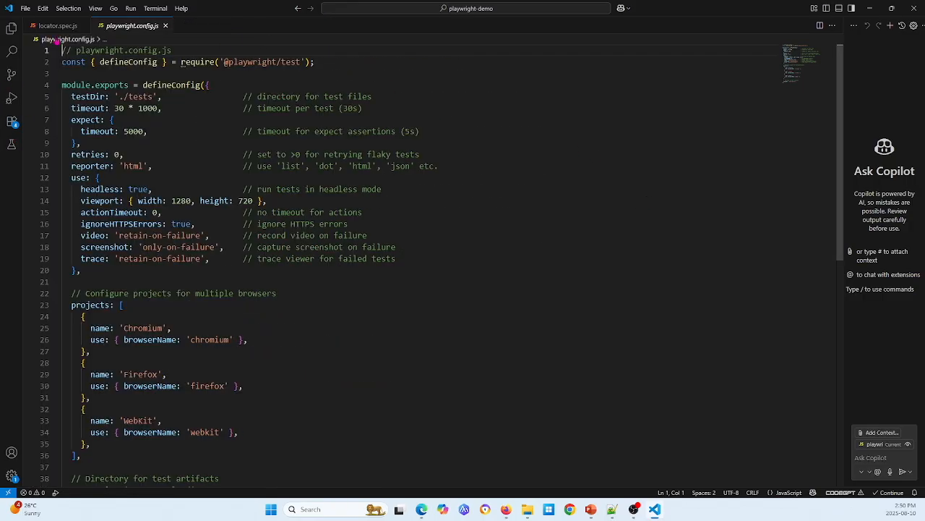
# Step: Return to the project Explorer and read playwright.config.js down to the test-results outputDir
pyautogui.click(11, 29)
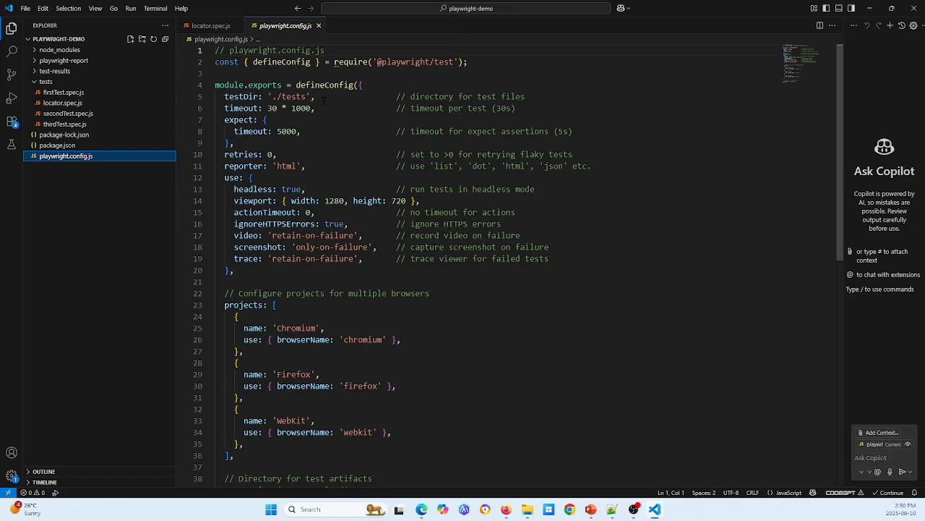
pyautogui.moveTo(395, 131)
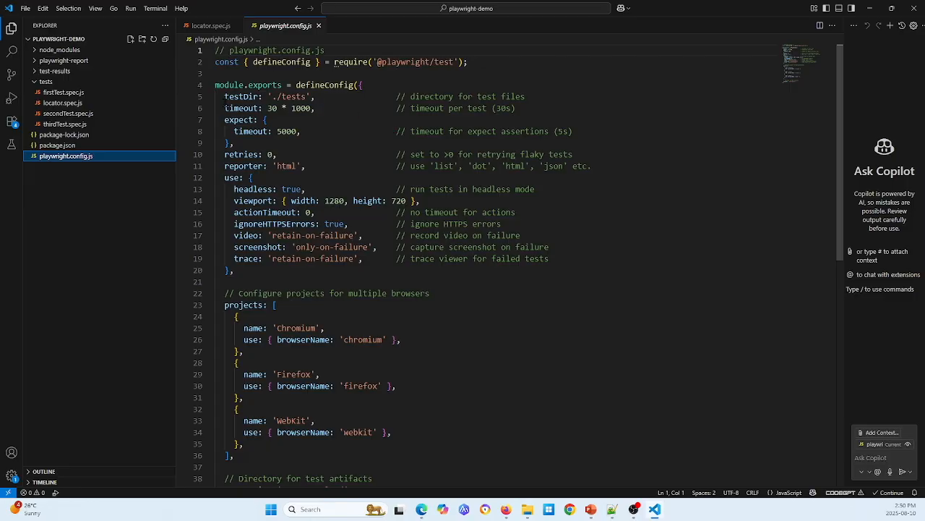
pyautogui.moveTo(243, 96)
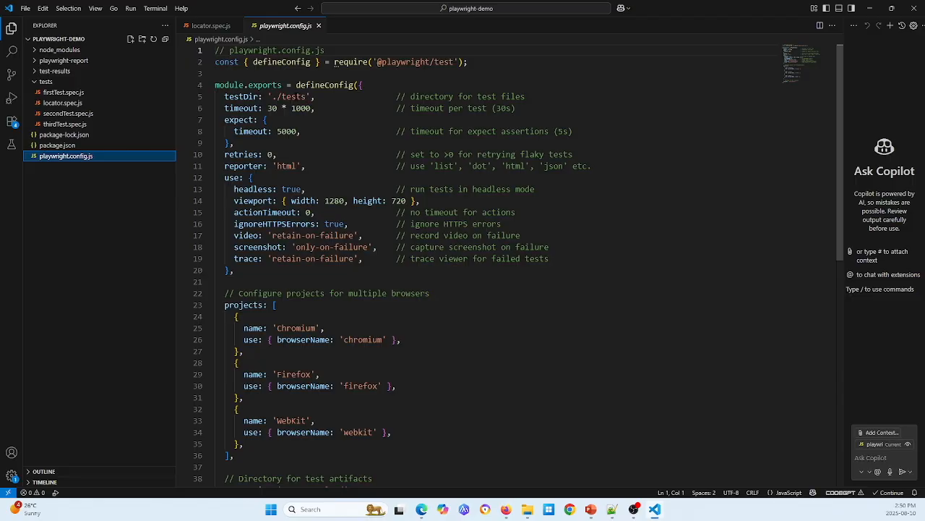
pyautogui.moveTo(239, 119)
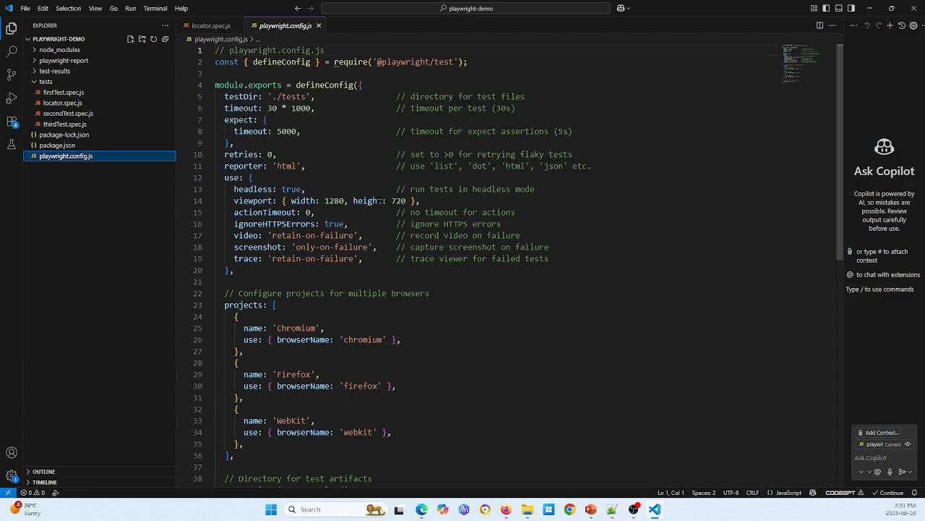
pyautogui.moveTo(304, 200)
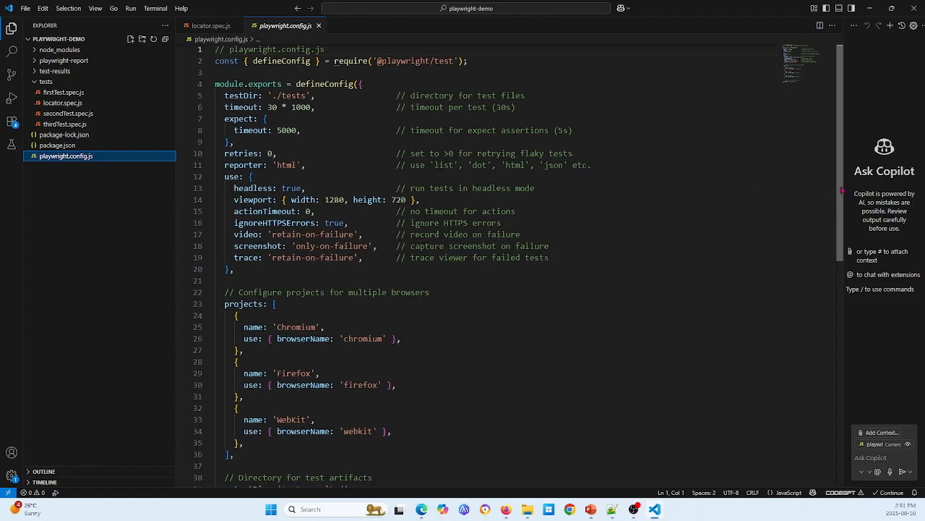
pyautogui.scroll(-3)
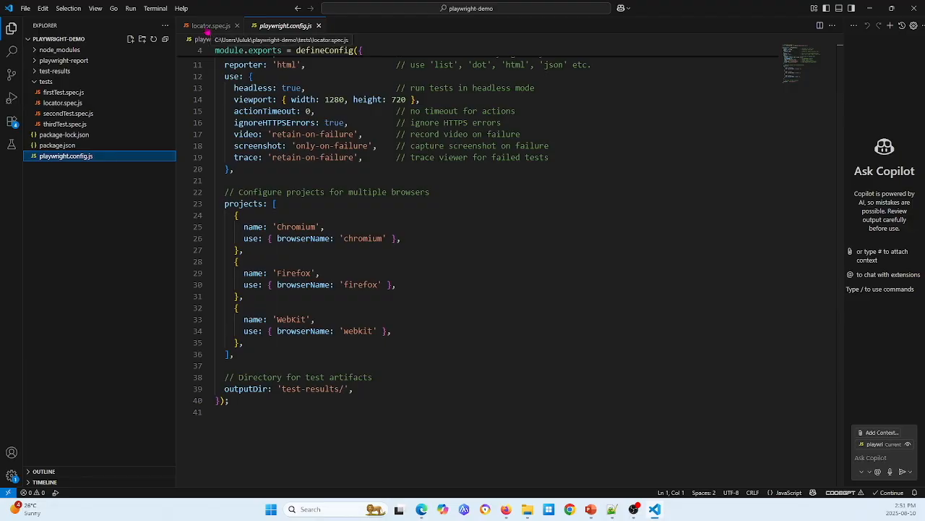
# Step: Switch to the locator.spec.js tab and bring up the tests folder's context menu
pyautogui.click(209, 24)
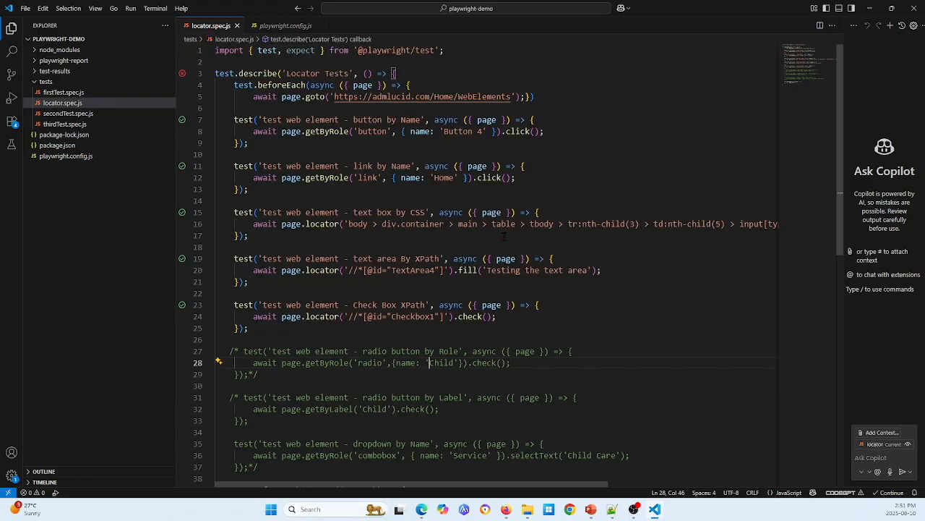
pyautogui.moveTo(111, 125)
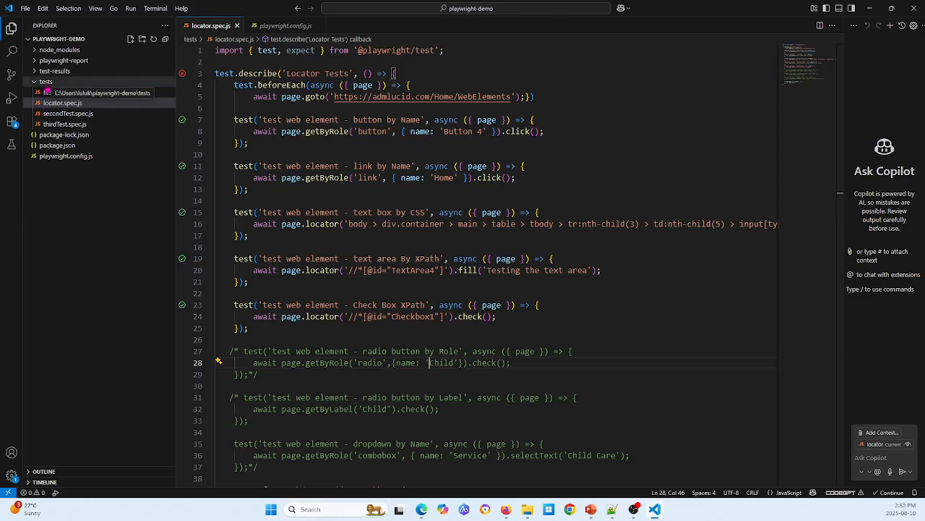
pyautogui.rightClick(45, 81)
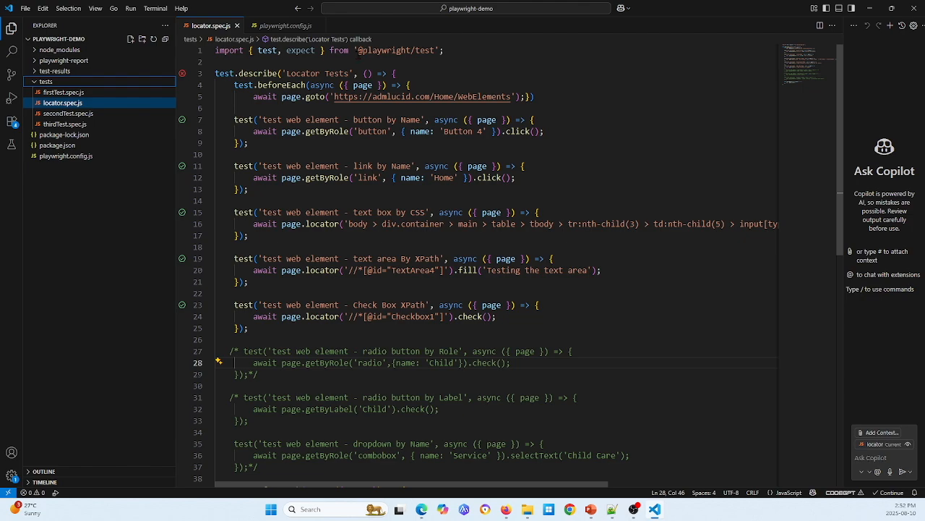
pyautogui.moveTo(291, 50)
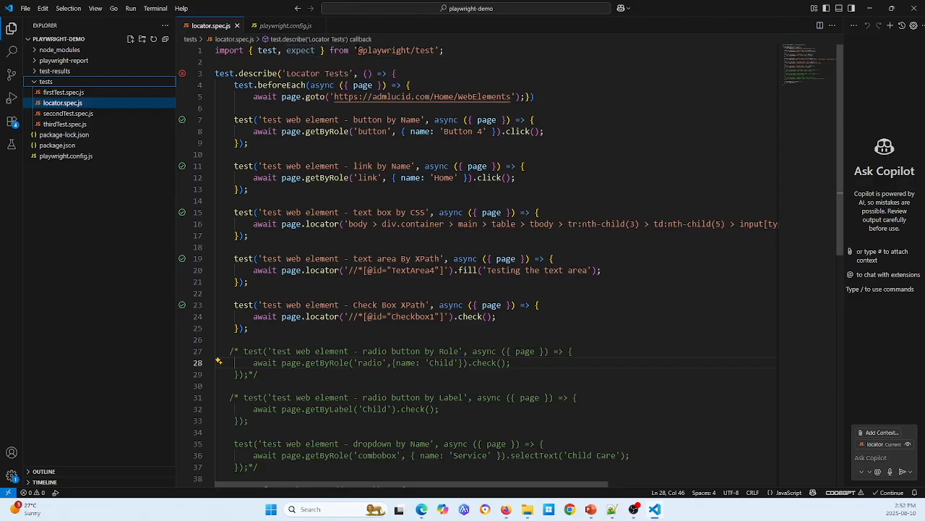
pyautogui.moveTo(228, 73)
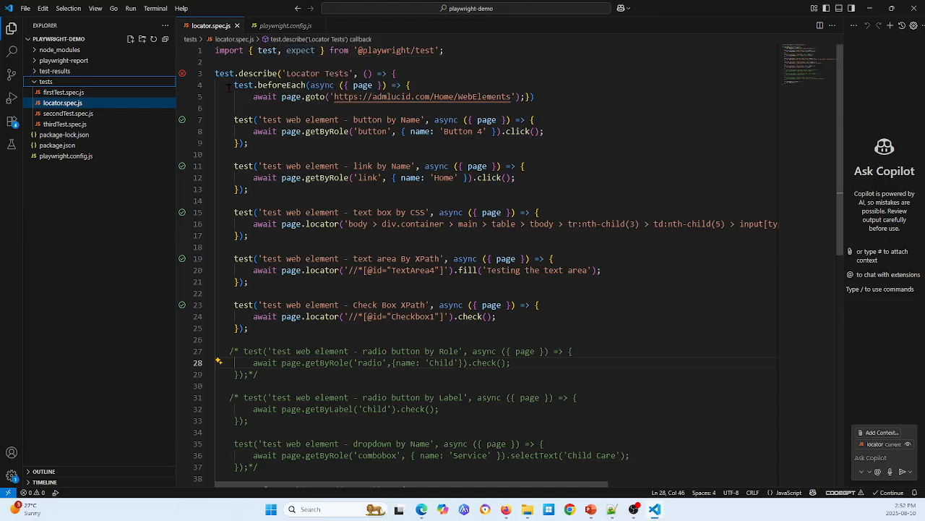
pyautogui.moveTo(244, 85)
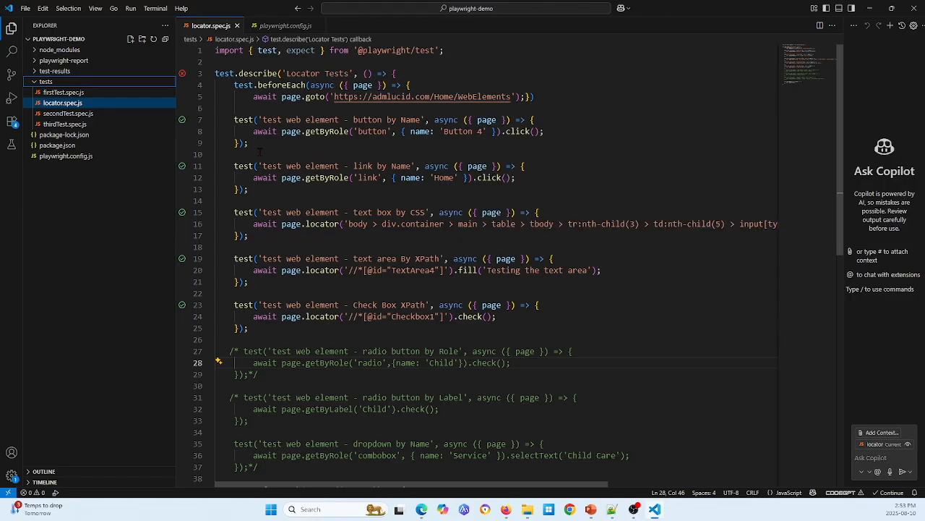
pyautogui.moveTo(243, 119)
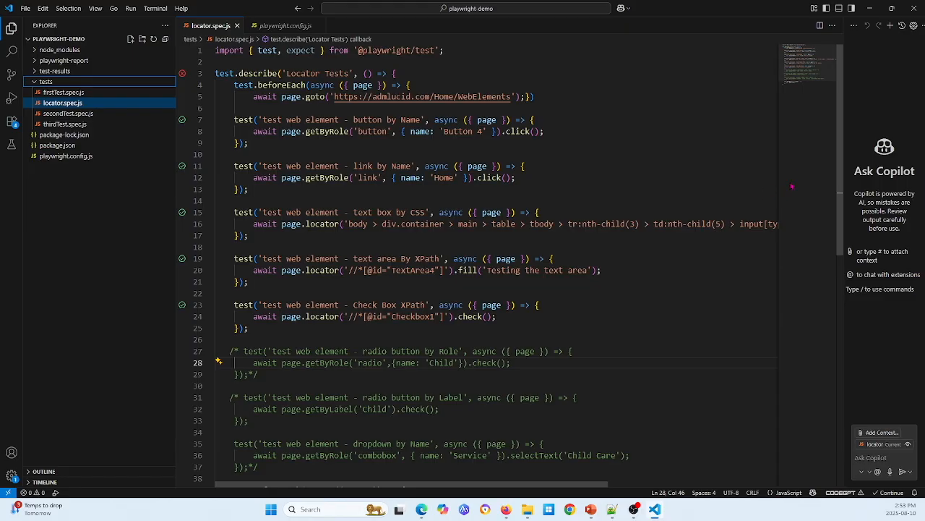
pyautogui.scroll(-3)
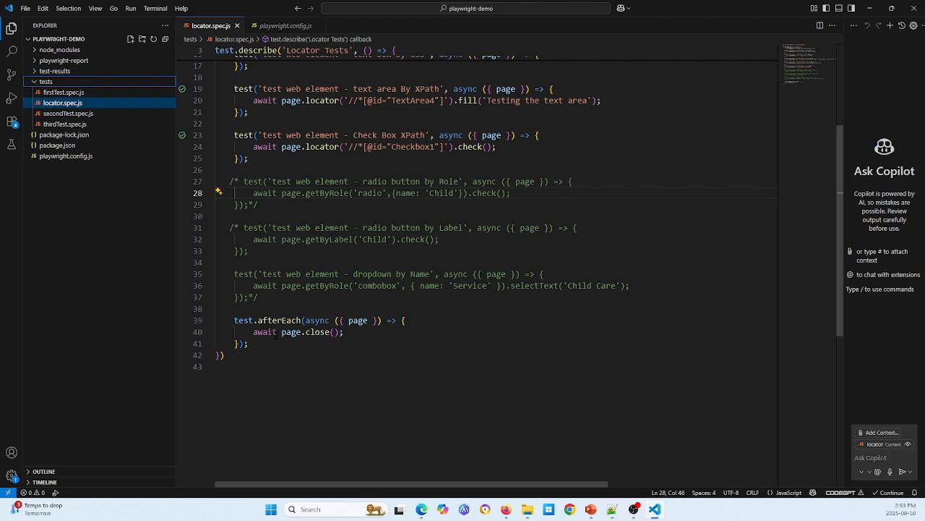
pyautogui.moveTo(298, 320)
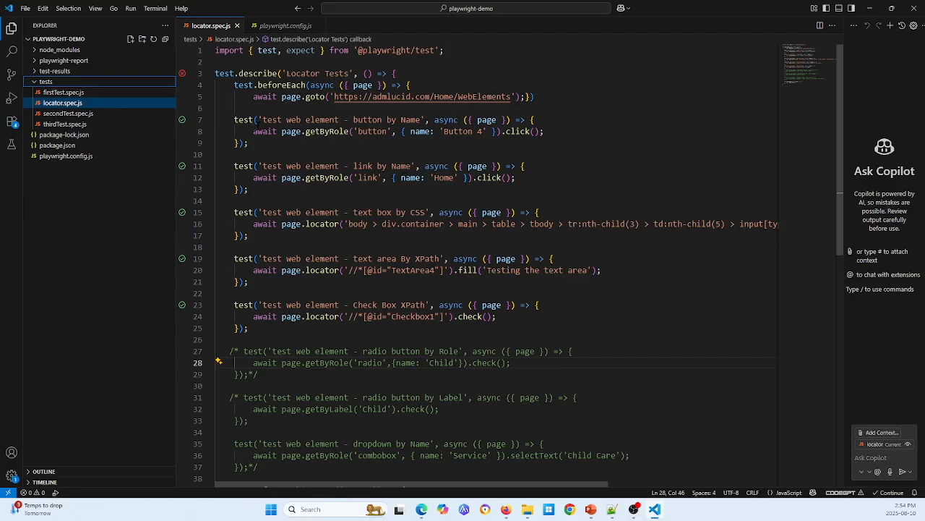
pyautogui.moveTo(243, 119)
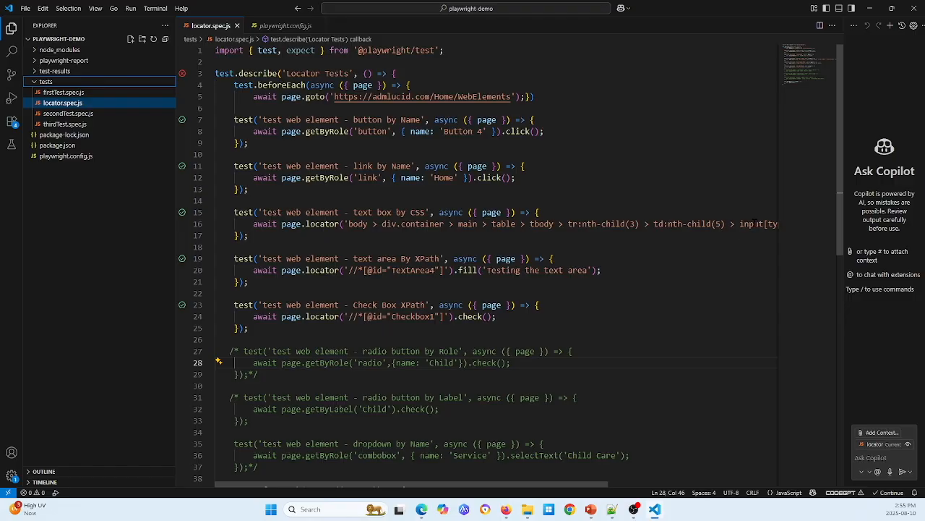
pyautogui.hscroll(3)
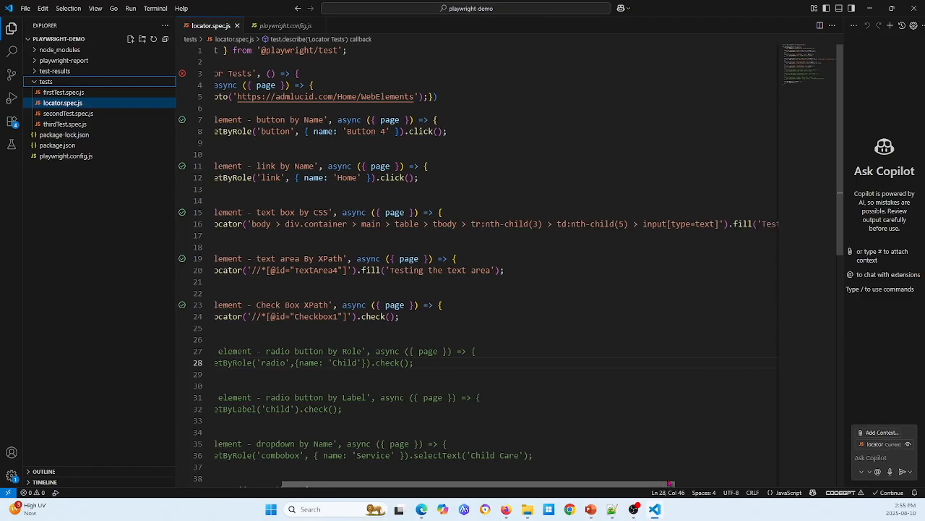
pyautogui.hscroll(3)
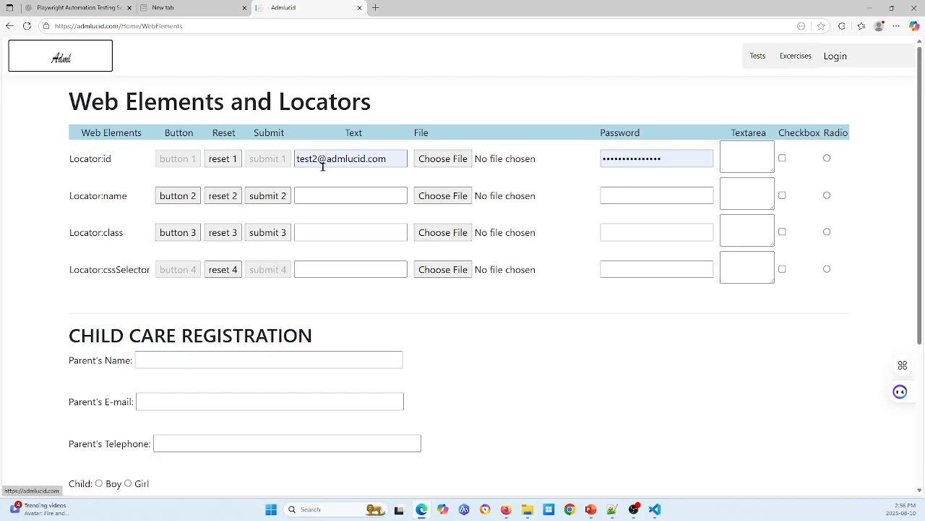
pyautogui.moveTo(201, 171)
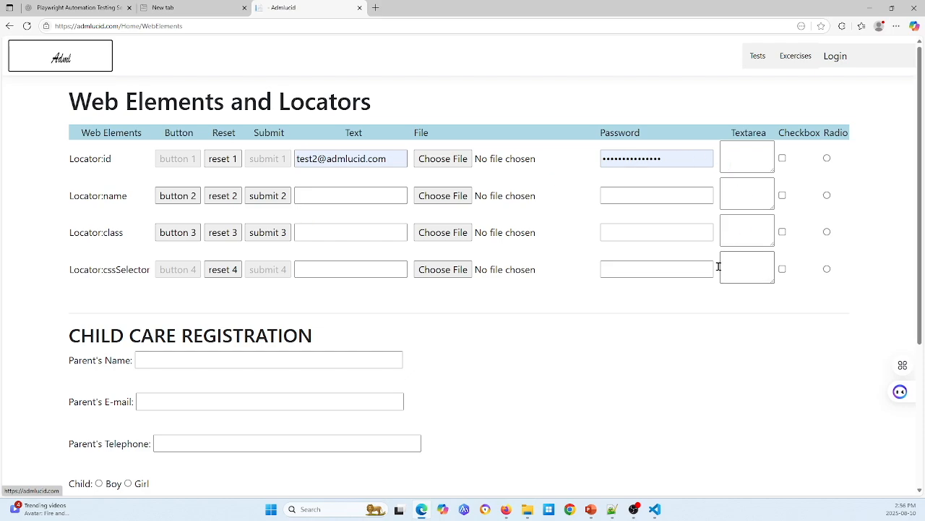
# Step: Focus the empty Locator:cssSelector text field on the Web Elements page
pyautogui.click(351, 269)
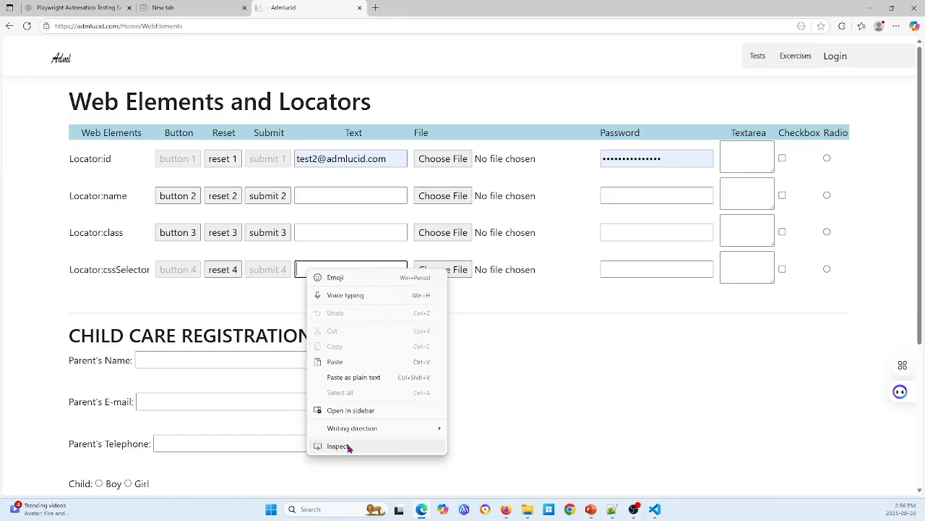
pyautogui.moveTo(301, 272)
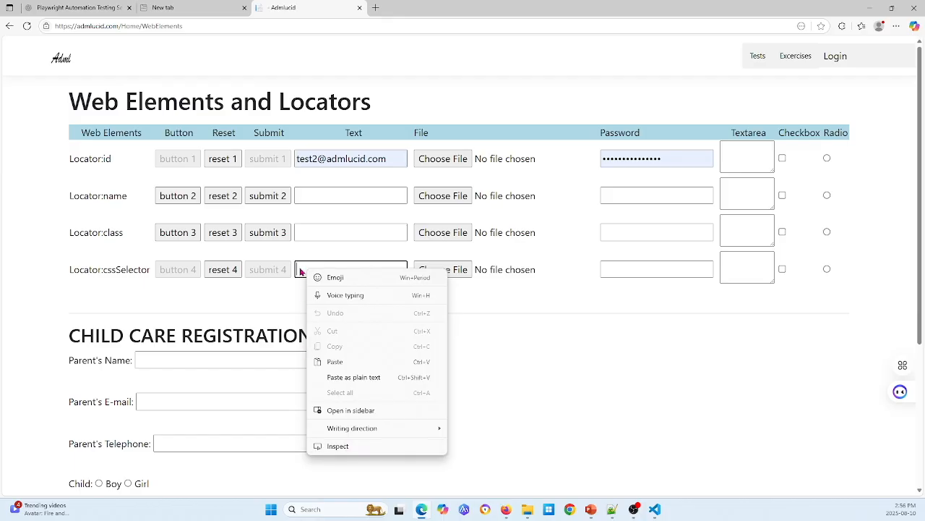
pyautogui.moveTo(340, 451)
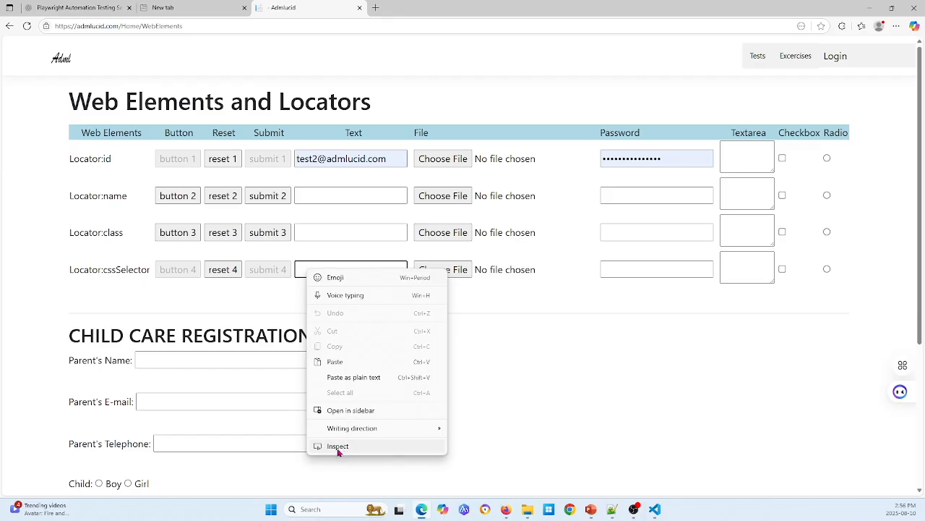
# Step: Inspect the fourth text box (id Text4) in Edge DevTools and view its copy options
pyautogui.click(337, 446)
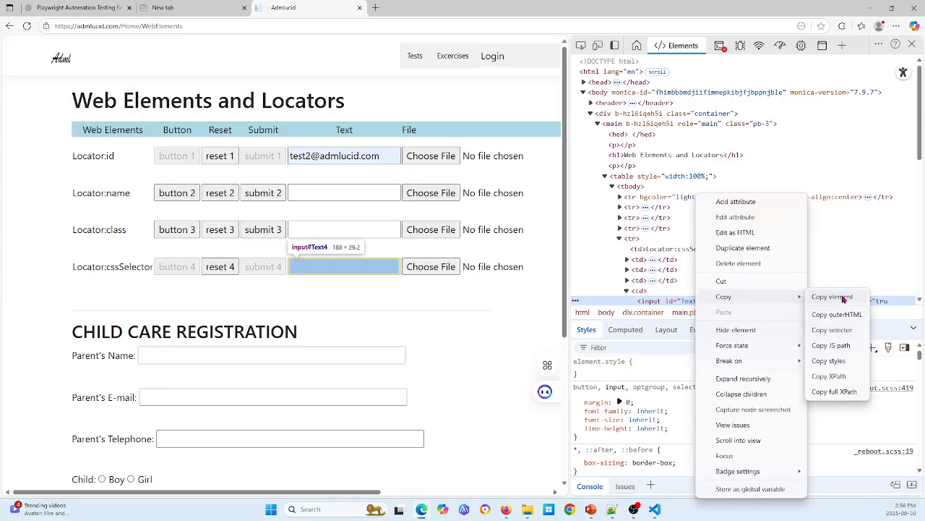
pyautogui.moveTo(835, 330)
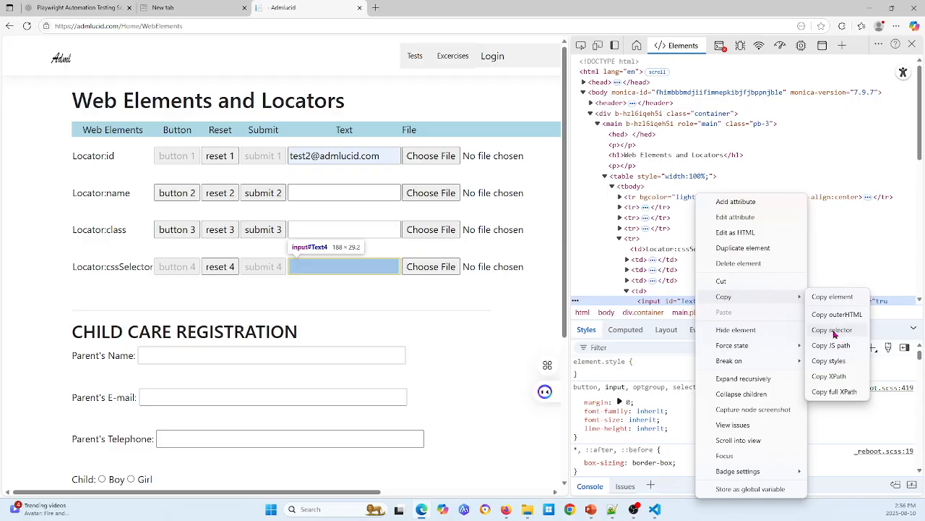
pyautogui.moveTo(834, 334)
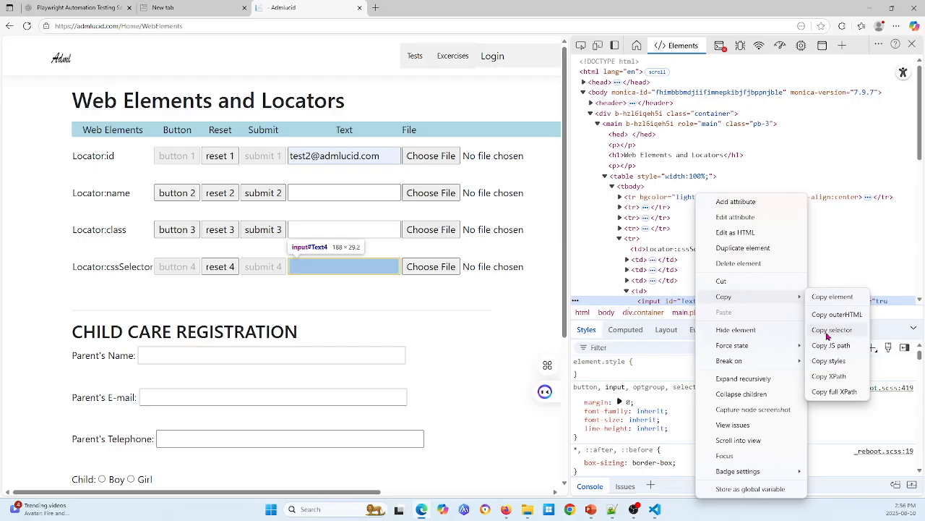
pyautogui.moveTo(821, 329)
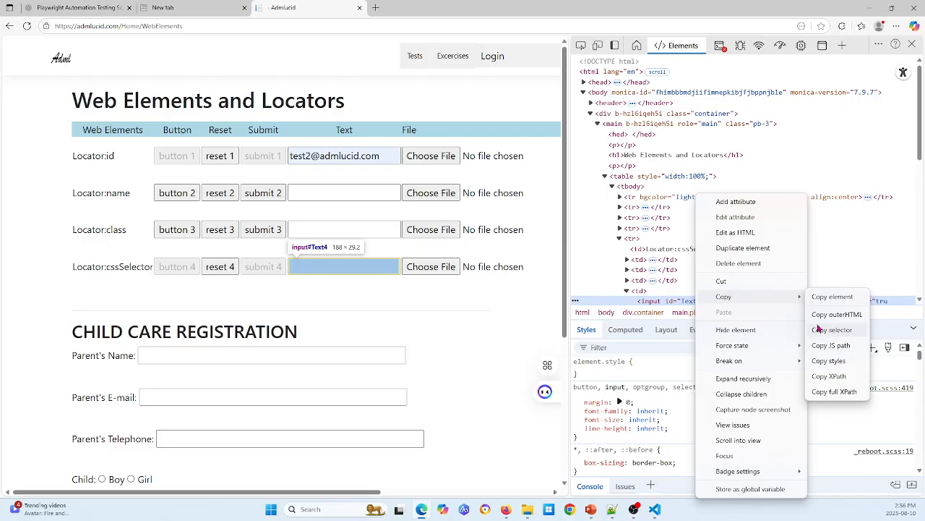
pyautogui.moveTo(828, 376)
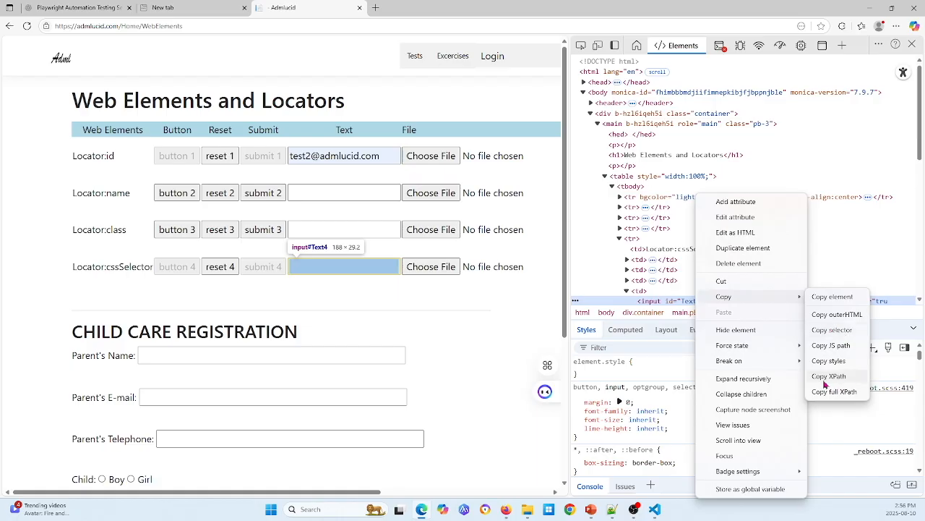
pyautogui.moveTo(835, 381)
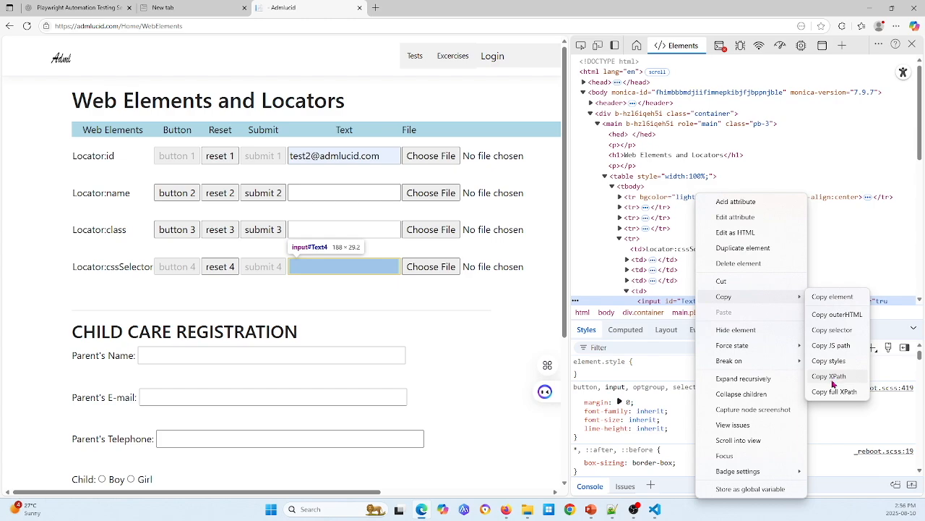
pyautogui.moveTo(834, 379)
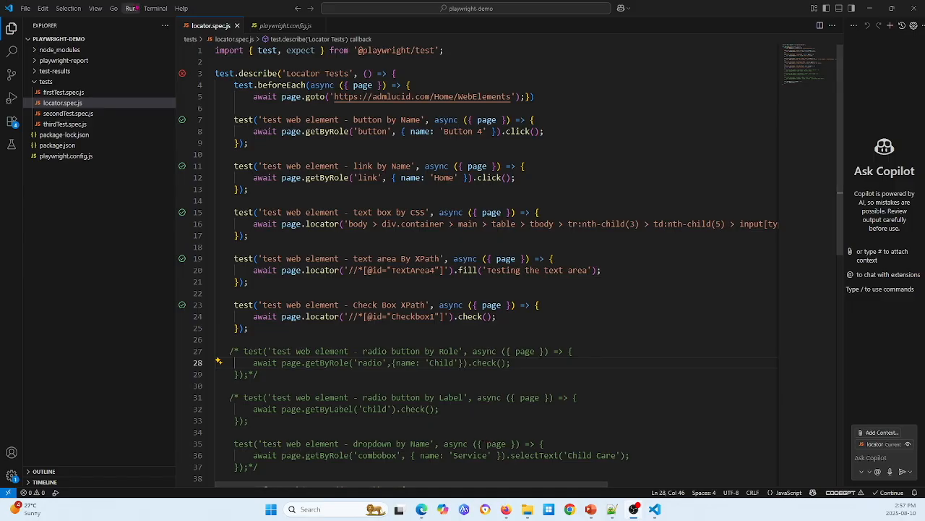
# Step: Back in VS Code, check the Terminal menu for ways to run locator.spec.js
pyautogui.click(154, 8)
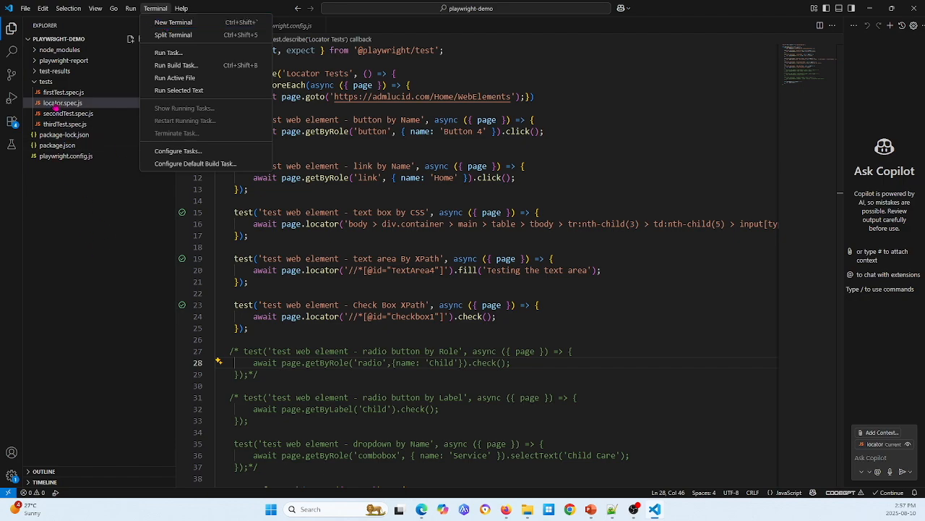
pyautogui.moveTo(61, 113)
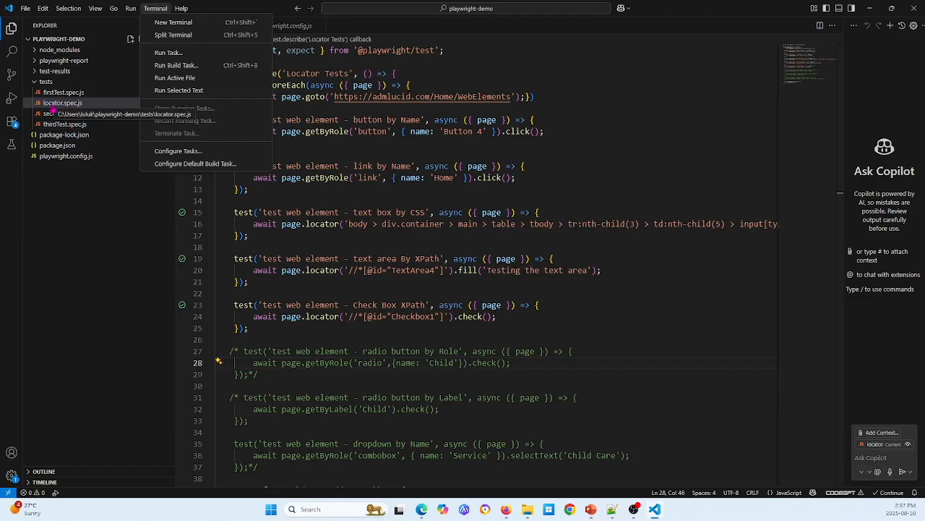
# Step: Run all tests in locator.spec.js from the Explorer and view a passed test's output
pyautogui.rightClick(63, 102)
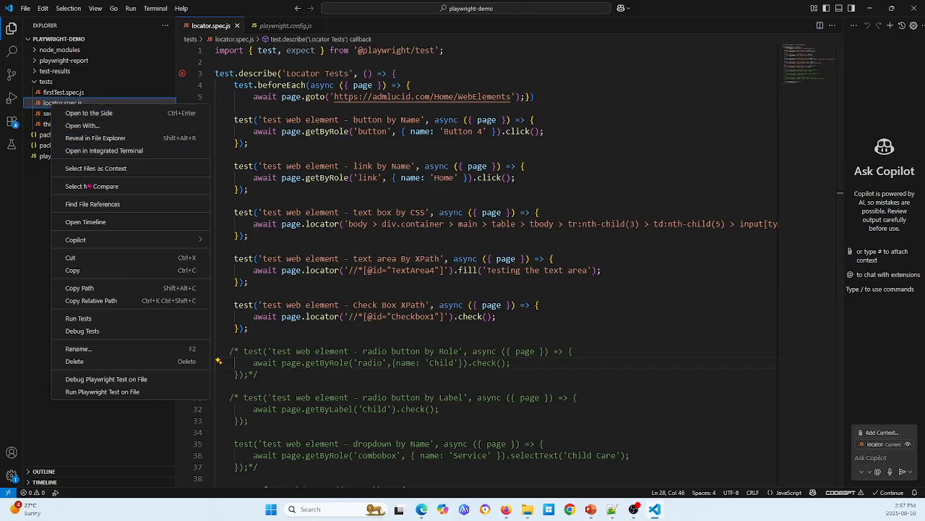
pyautogui.moveTo(78, 318)
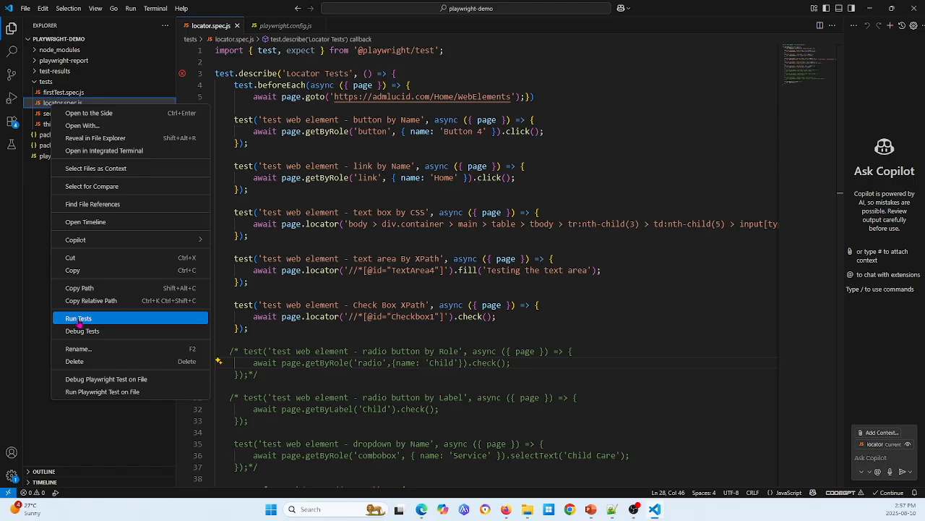
pyautogui.click(77, 318)
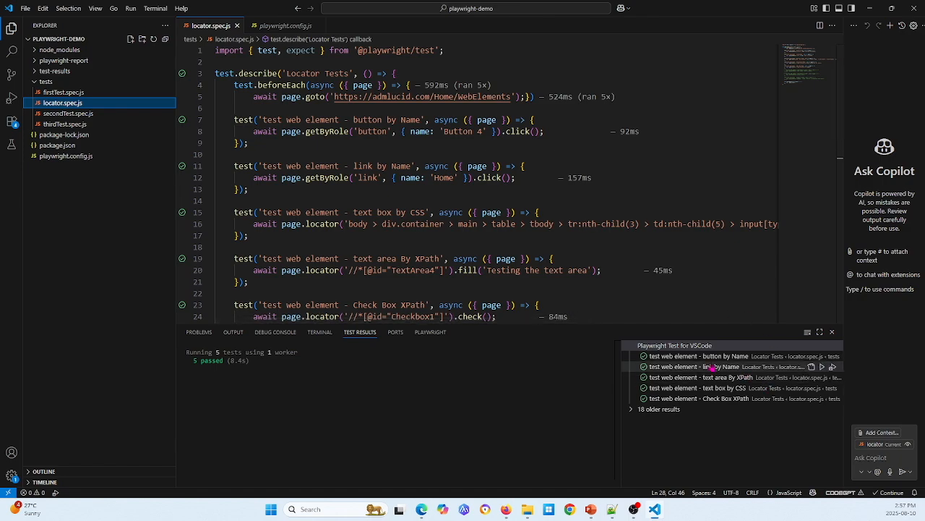
pyautogui.click(705, 356)
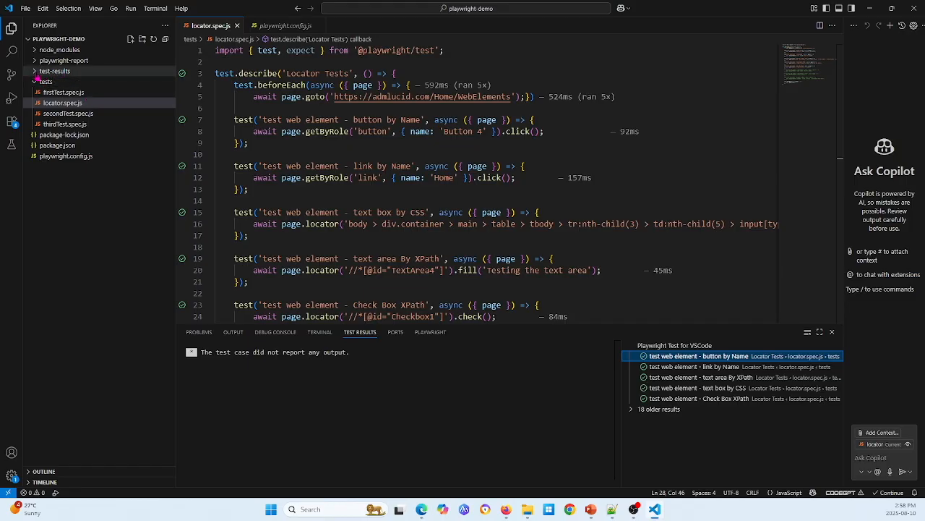
# Step: Expand the test-results folder in the Explorer, then collapse it again
pyautogui.click(56, 72)
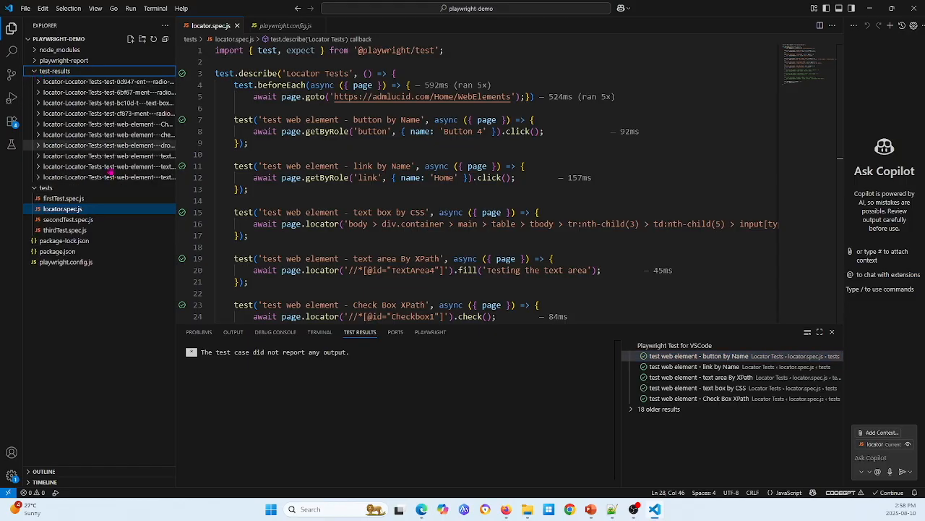
pyautogui.click(56, 72)
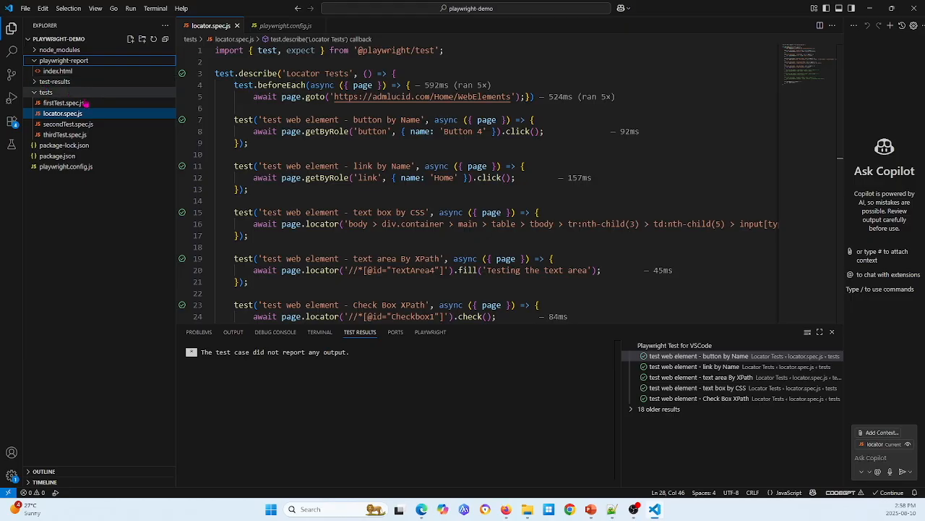
pyautogui.moveTo(109, 103)
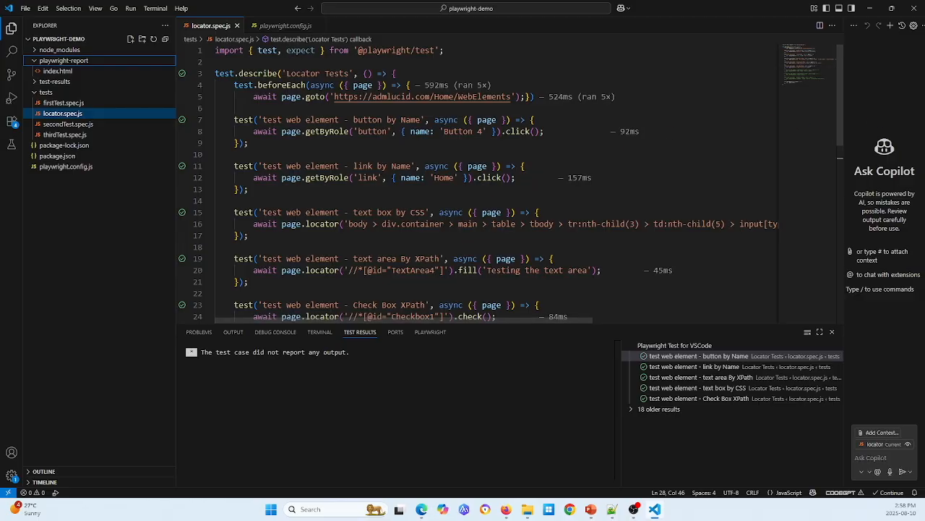
# Step: Scroll to the commented radio button by Role test, then bring up locator.spec.js's context menu
pyautogui.scroll(-3)
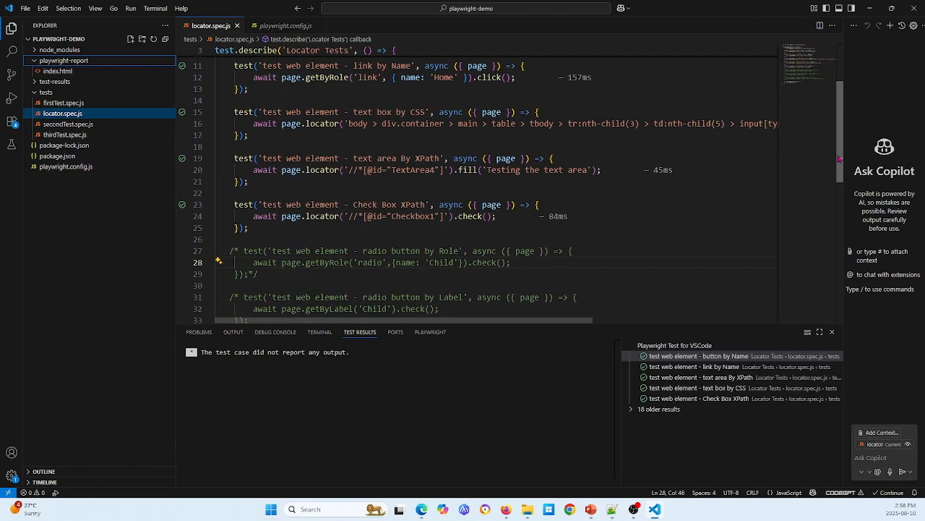
pyautogui.scroll(-3)
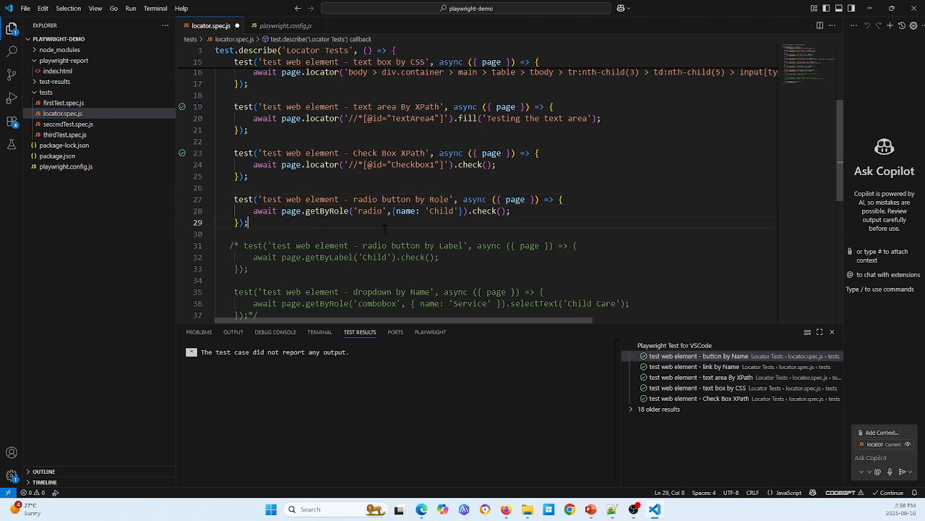
pyautogui.click(26, 8)
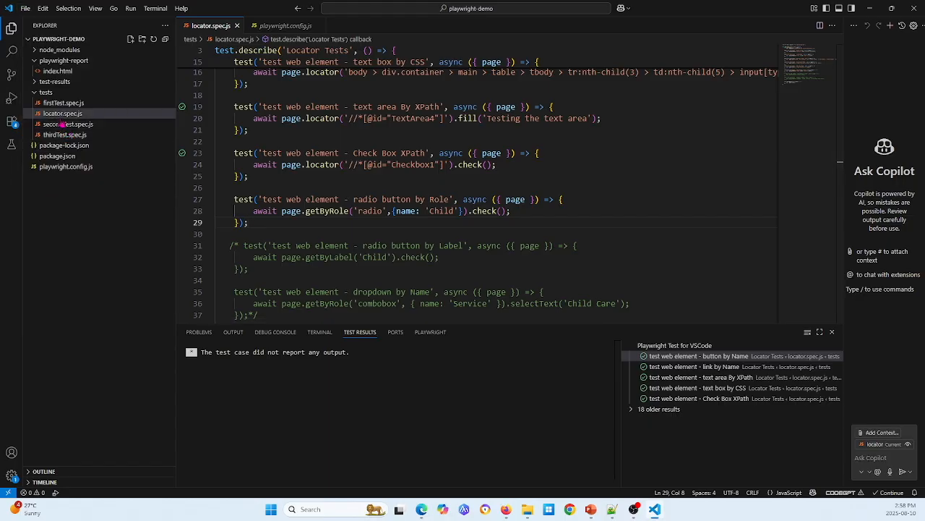
pyautogui.rightClick(63, 113)
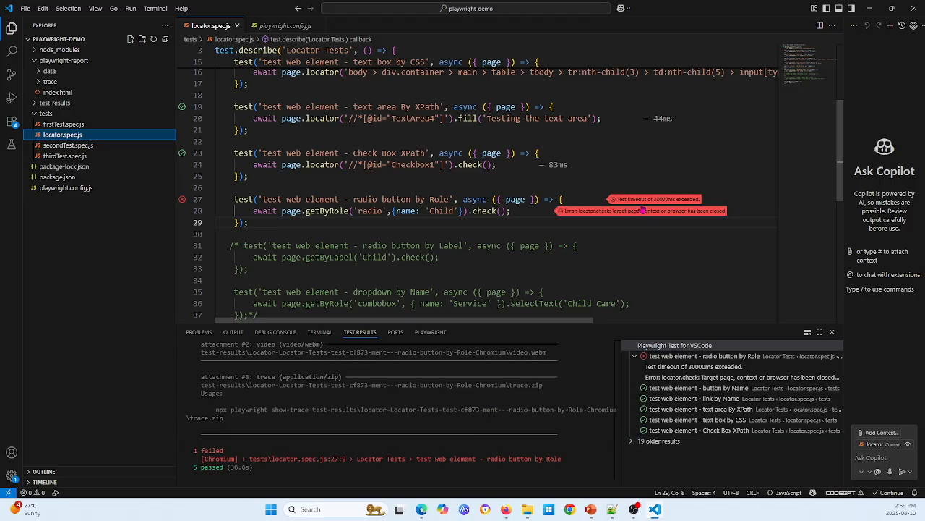
pyautogui.moveTo(667, 211)
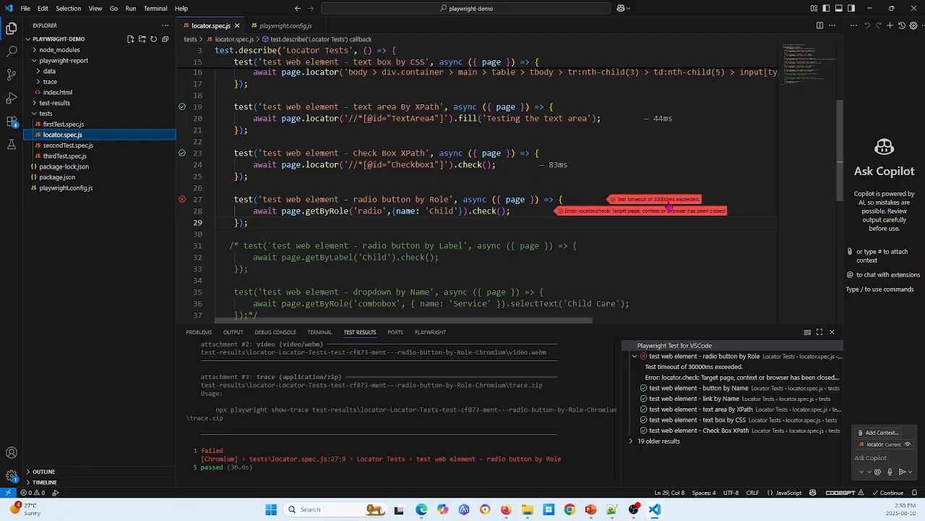
pyautogui.moveTo(633, 208)
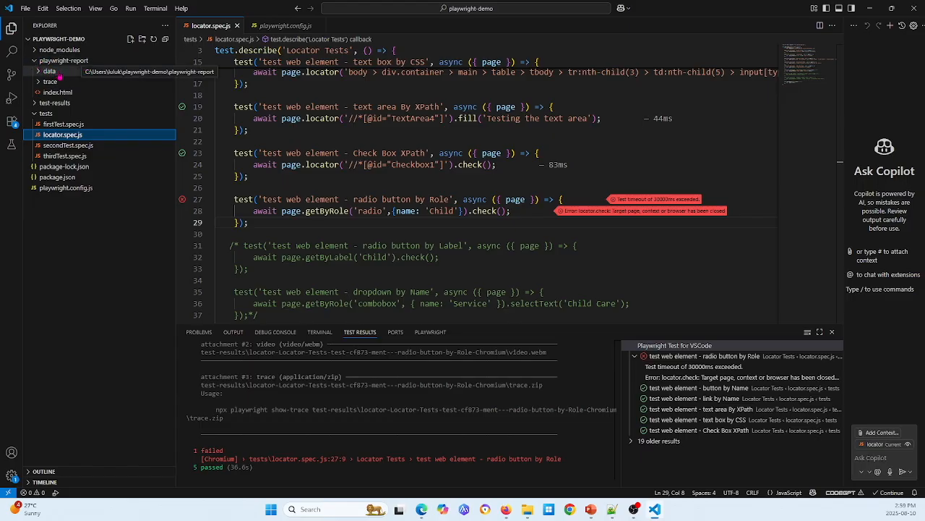
# Step: Expand the playwright-report trace folder and play the recorded test video in Media Player
pyautogui.click(51, 81)
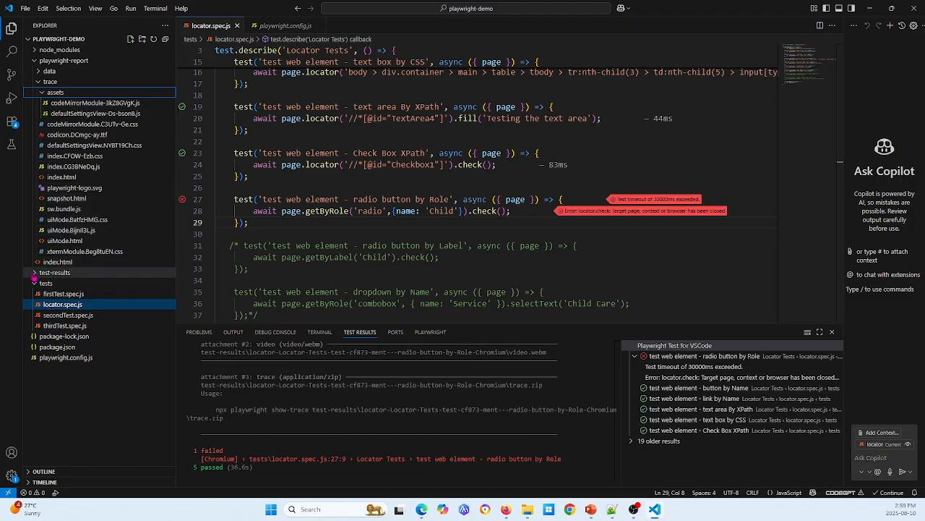
pyautogui.click(55, 272)
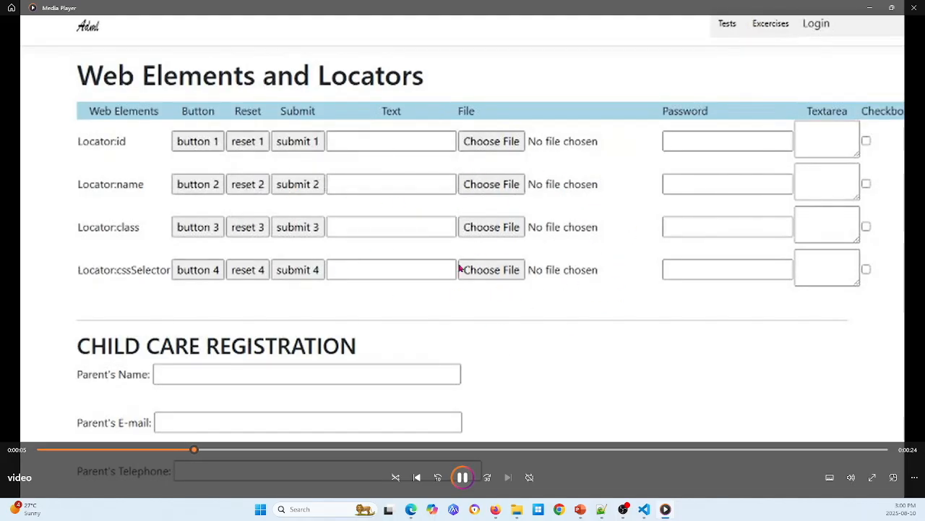
pyautogui.moveTo(766, 395)
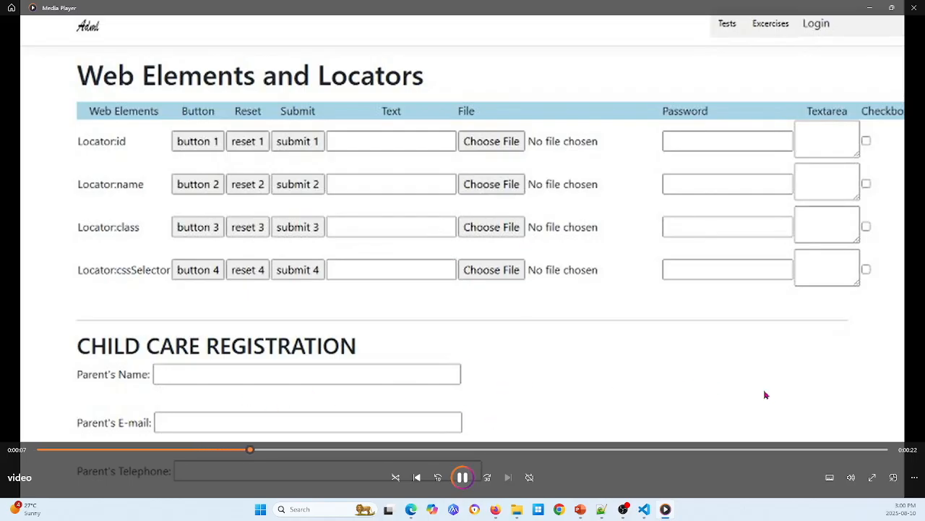